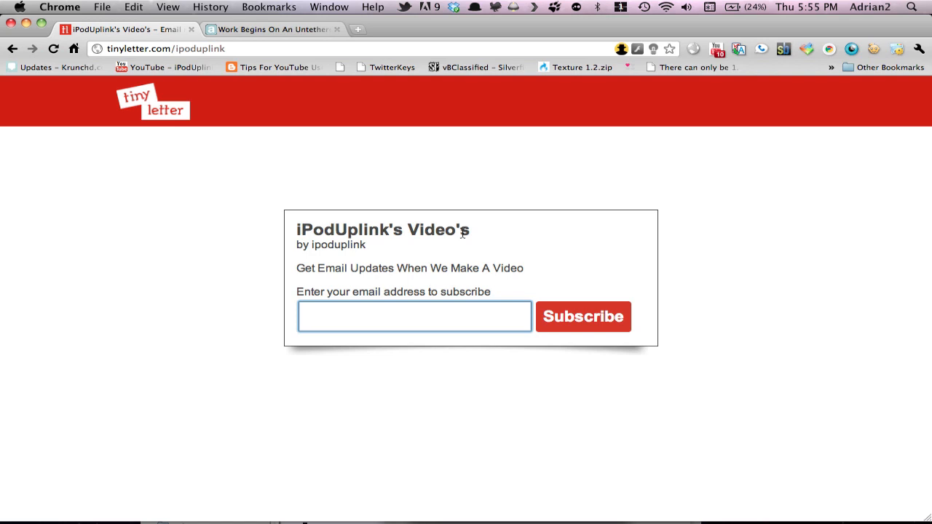
mouse_move(134, 248)
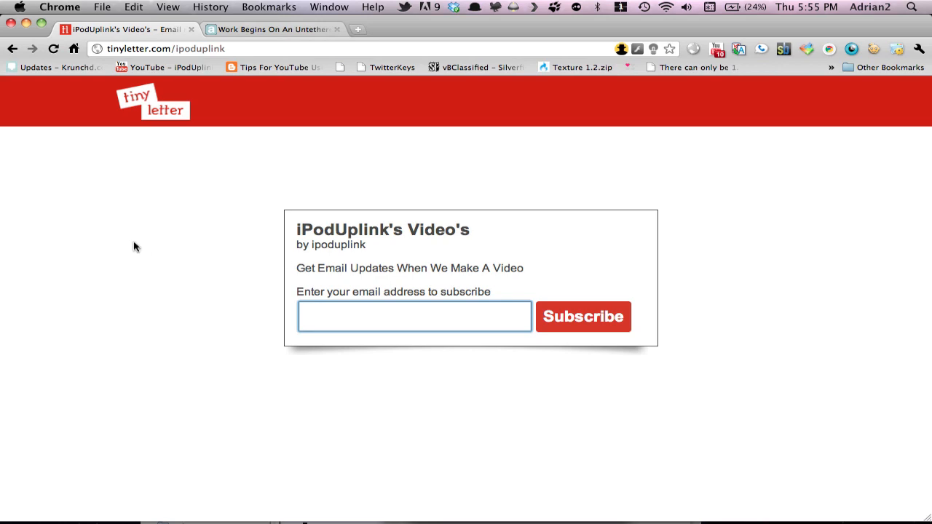
Step: Switch to the AppAdvice untethered iOS 4.3 jailbreak article and scroll to its opening paragraphs
left_click(276, 29)
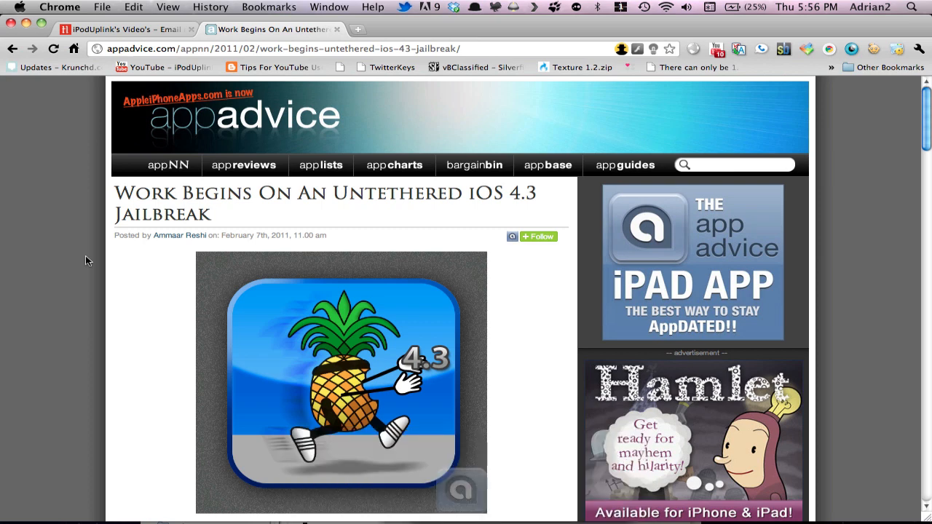
mouse_move(94, 318)
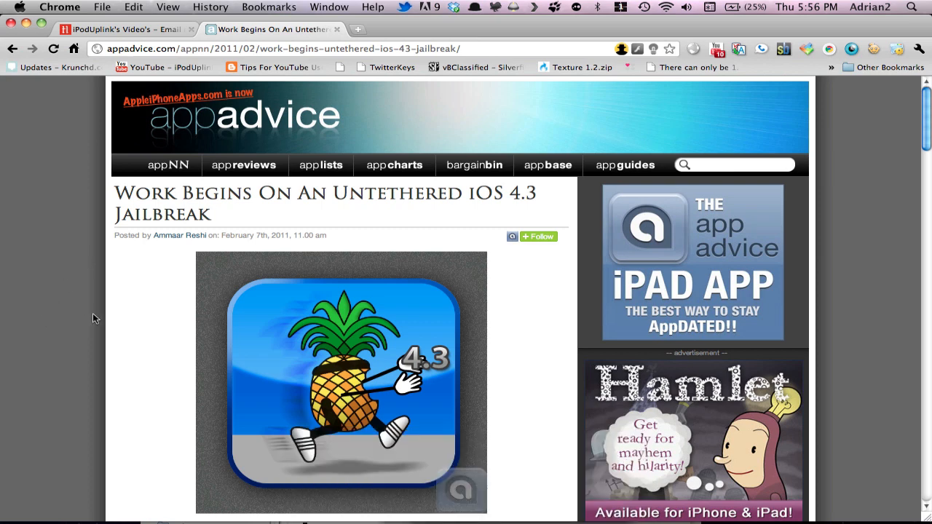
mouse_move(106, 290)
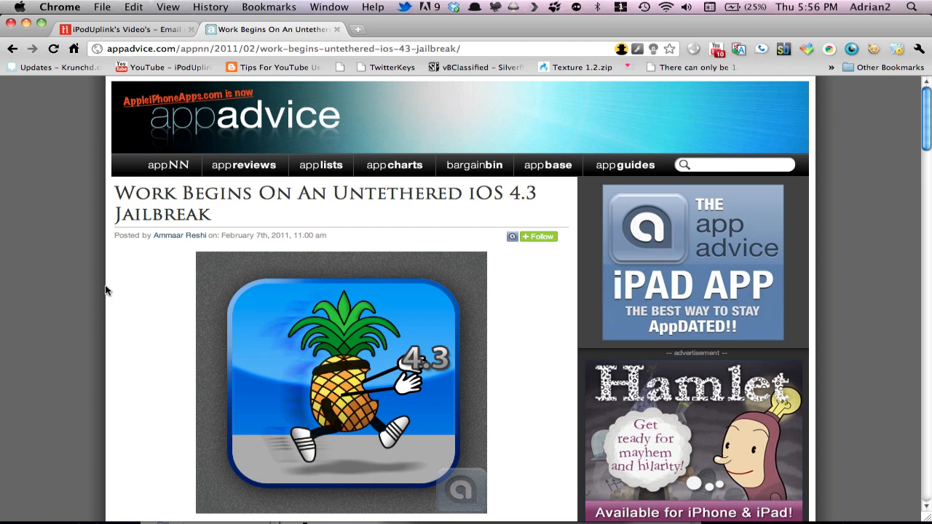
mouse_move(64, 294)
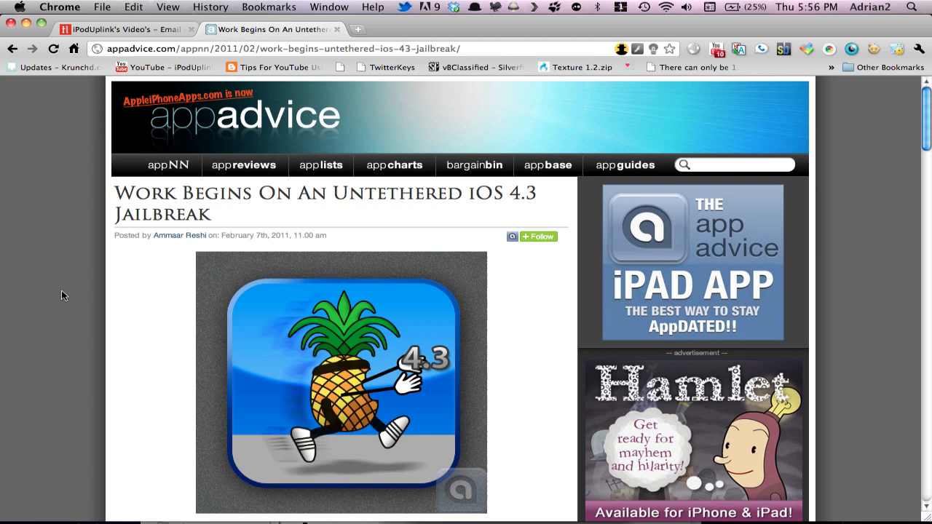
scroll("up", 3)
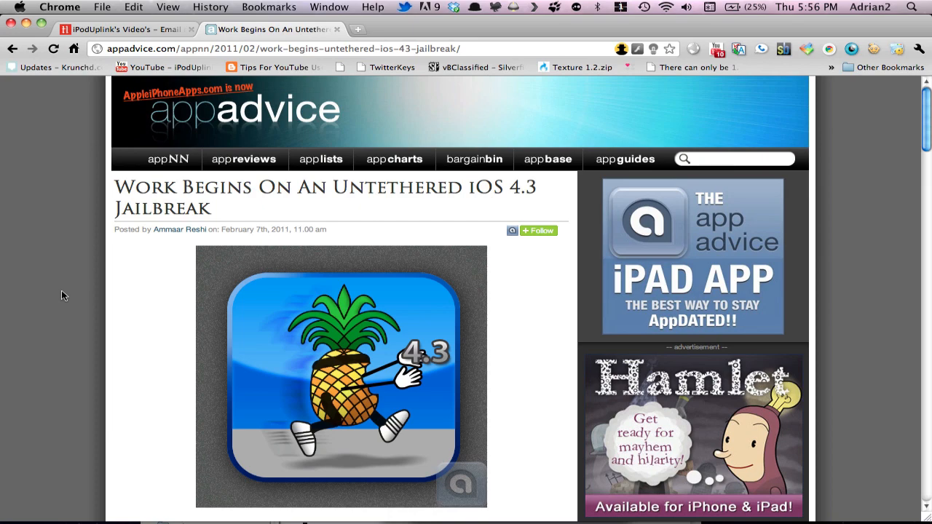
scroll("down", 3)
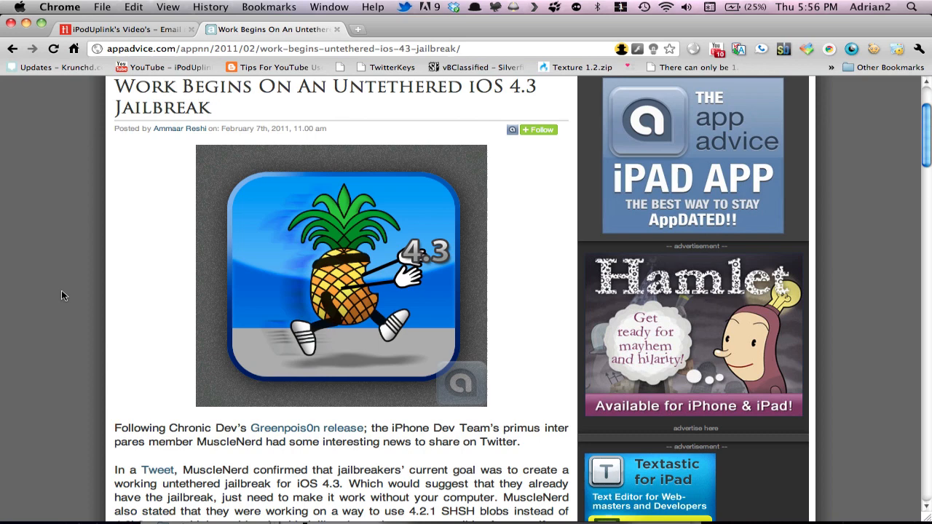
Step: Scroll past the pineapple image to MuscleNerd's paragraph on saving 4.2.1 SHSH blobs
scroll("down", 3)
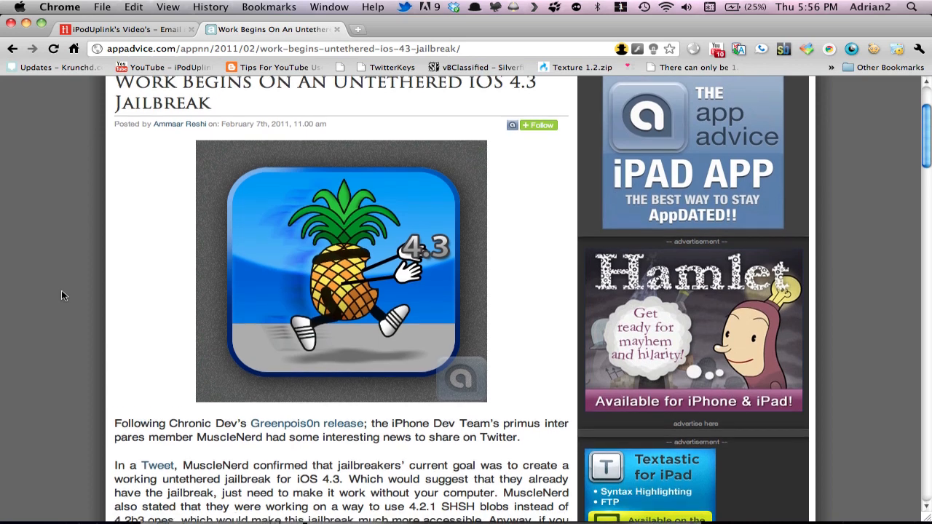
scroll("down", 3)
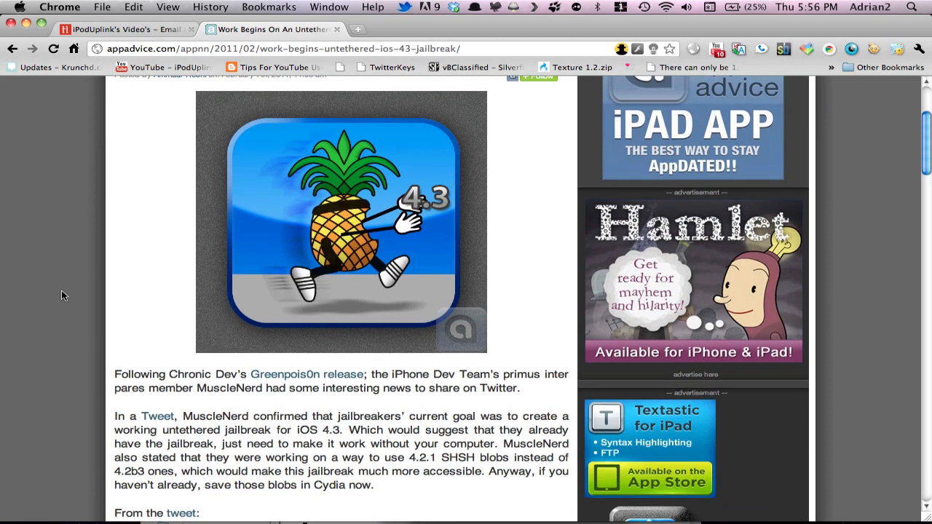
scroll("down", 3)
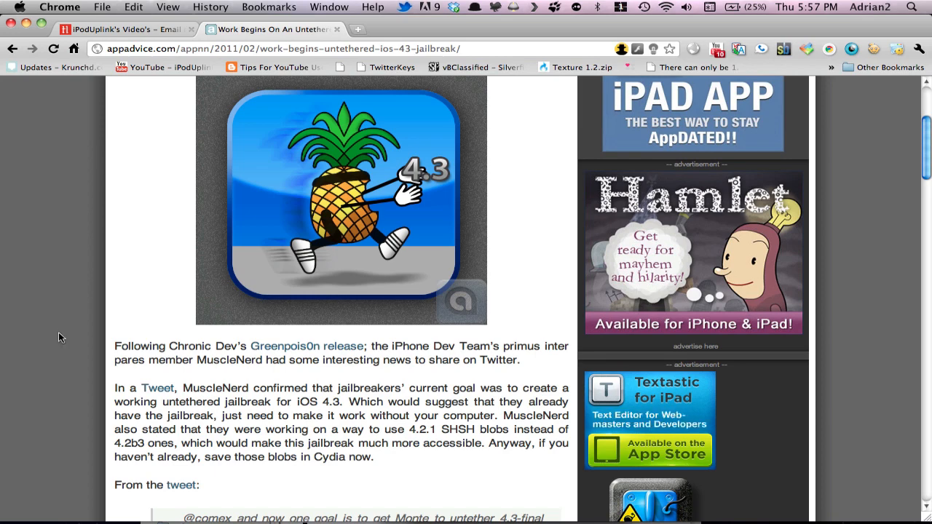
Step: Scroll to the article's end, past the quoted tweet, closing question and Related Posts
scroll("down", 3)
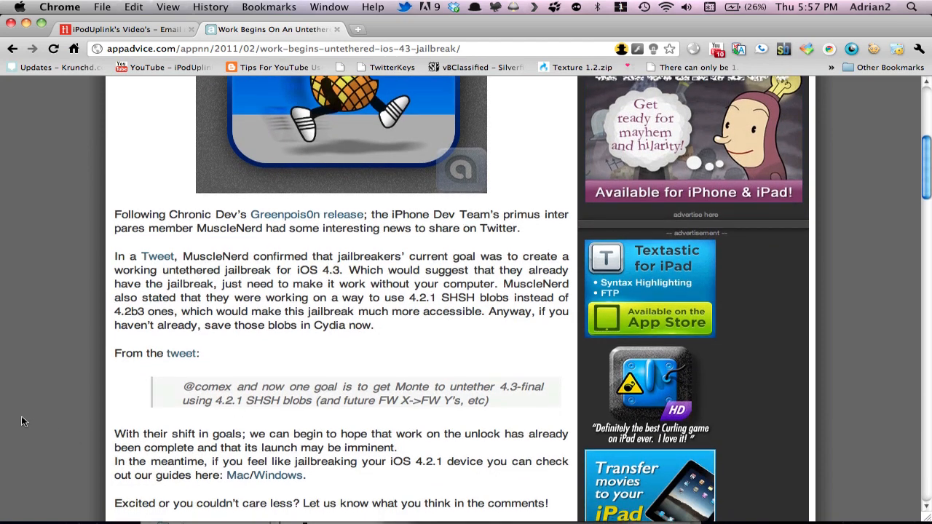
scroll("down", 3)
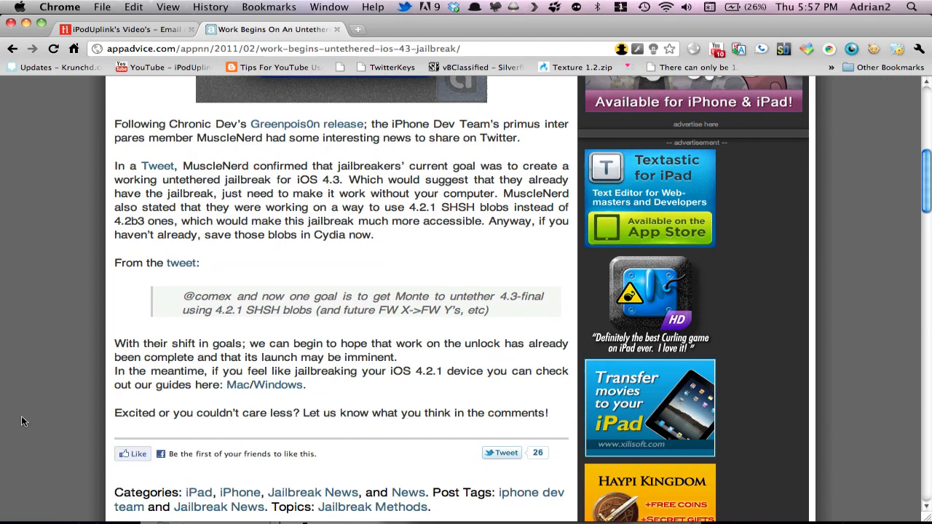
scroll("down", 3)
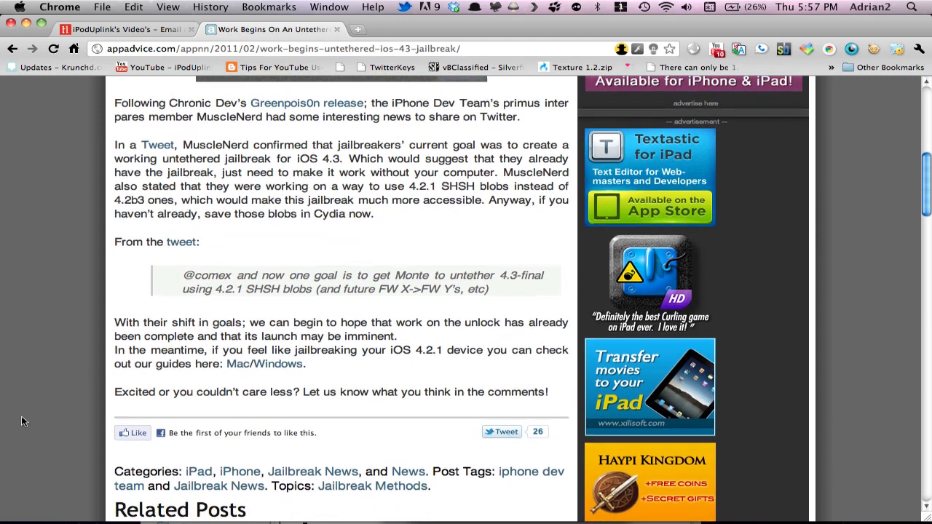
Step: Scroll back up to the article's headline at the top of the page
scroll("up", 3)
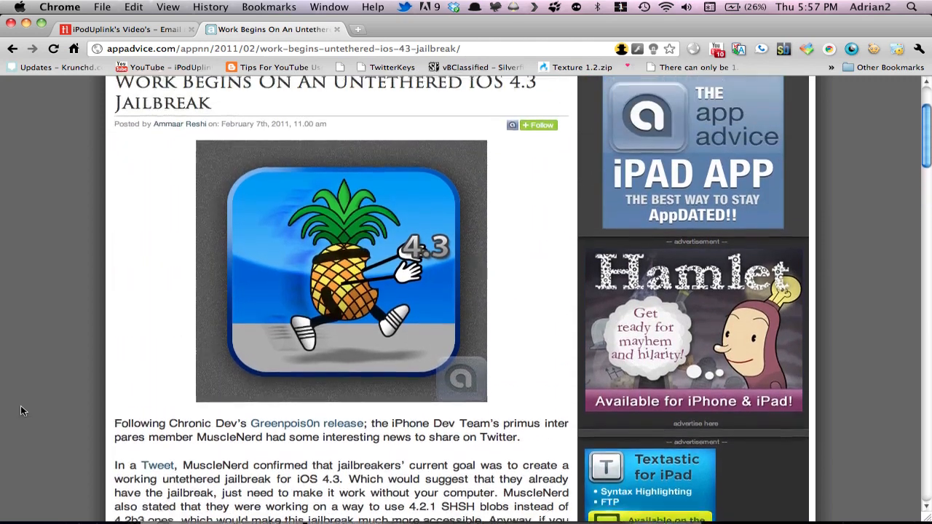
scroll("up", 3)
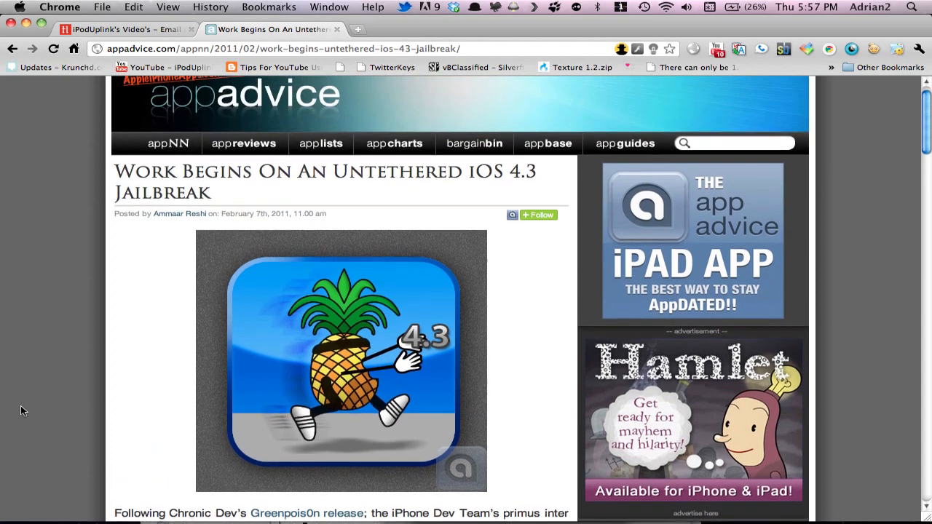
scroll("up", 3)
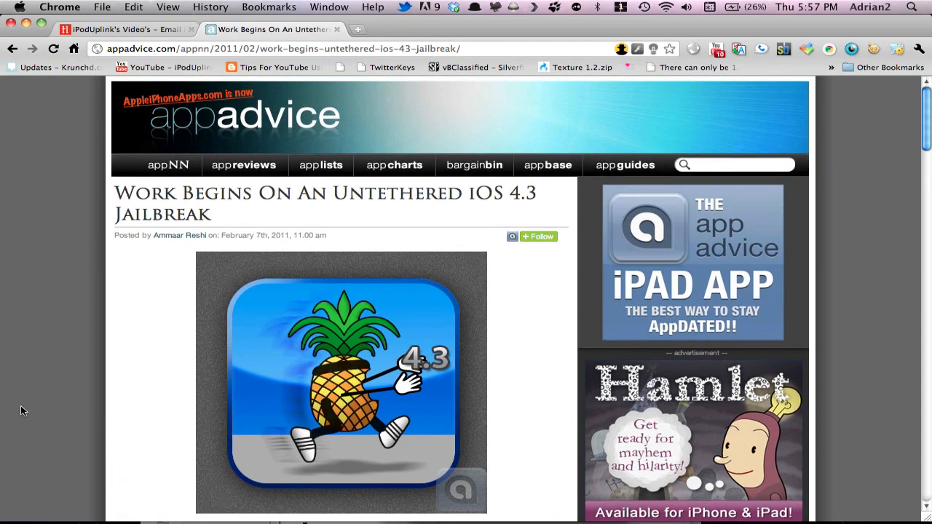